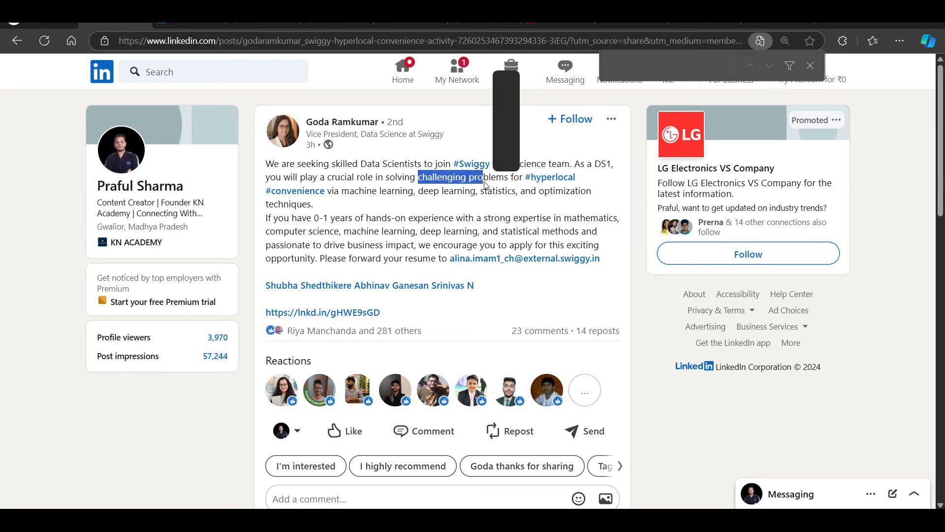
Open the WhatsApp job-app screenshots in Photos, browsing the Zomato, Delivery Boy and Production Manager listings
{"action": "double_click", "coordinate": [497, 191]}
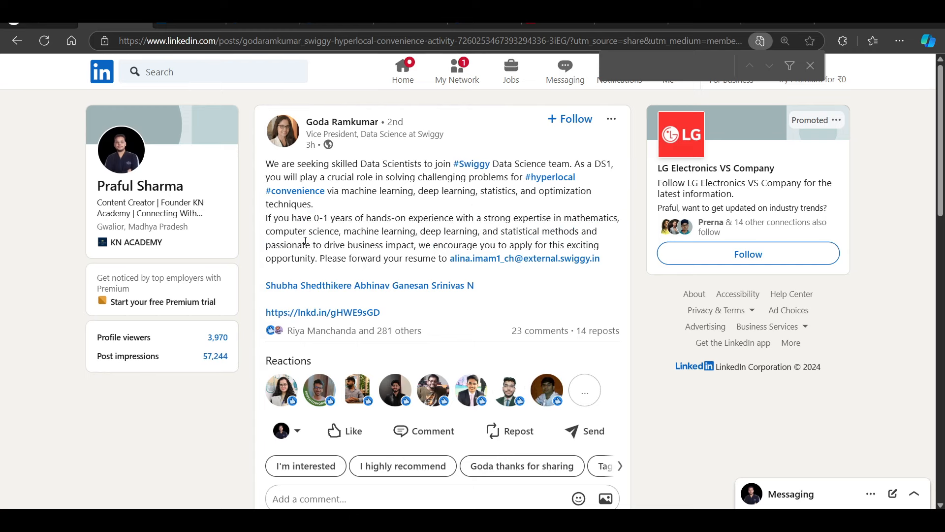
{"action": "mouse_move", "coordinate": [509, 258]}
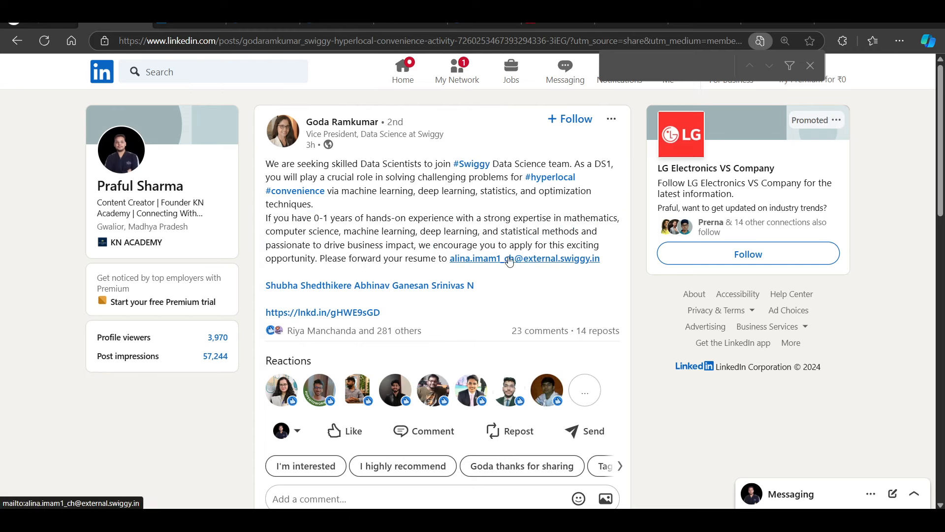
{"action": "mouse_move", "coordinate": [341, 121]}
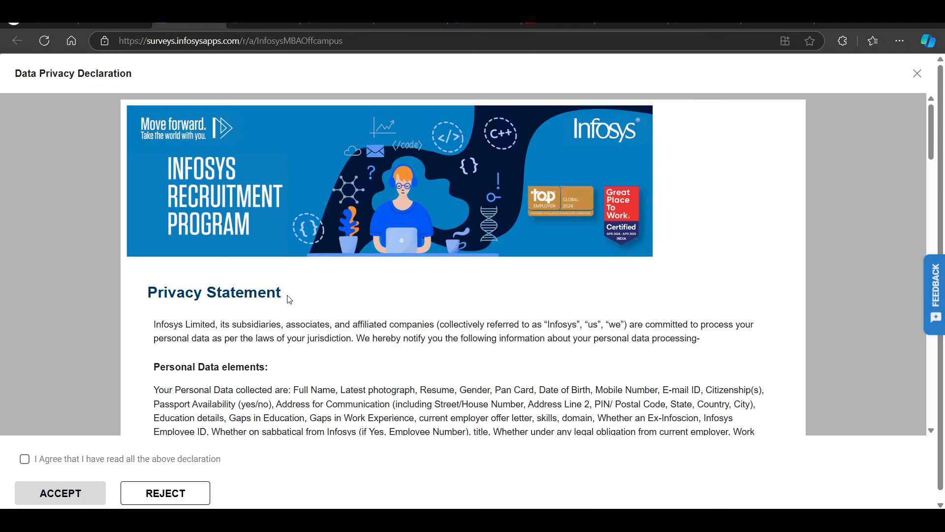
{"action": "mouse_move", "coordinate": [269, 141]}
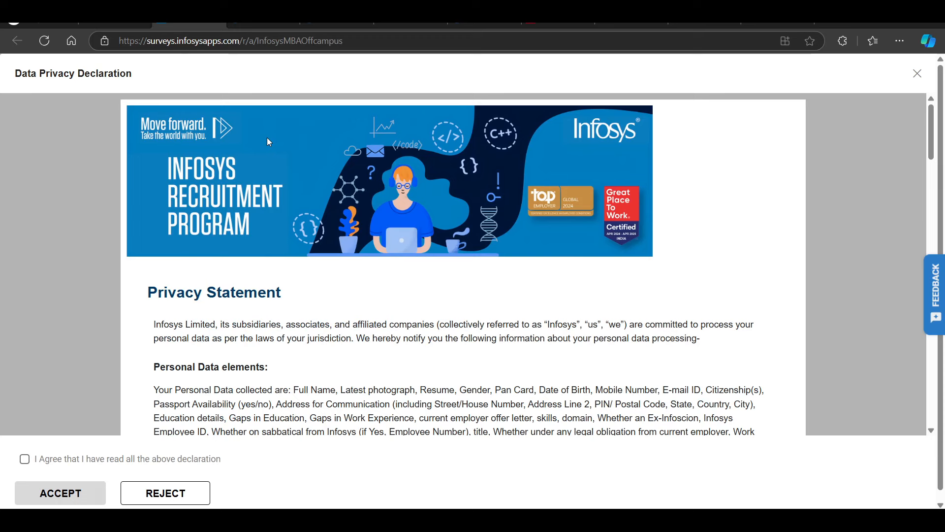
{"action": "mouse_move", "coordinate": [240, 182]}
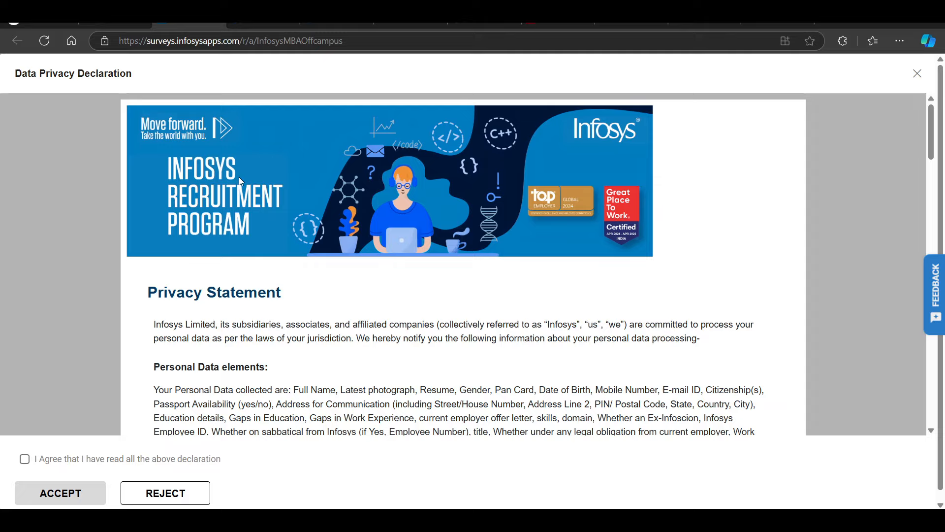
{"action": "scroll", "scroll_direction": "down", "scroll_amount": 3}
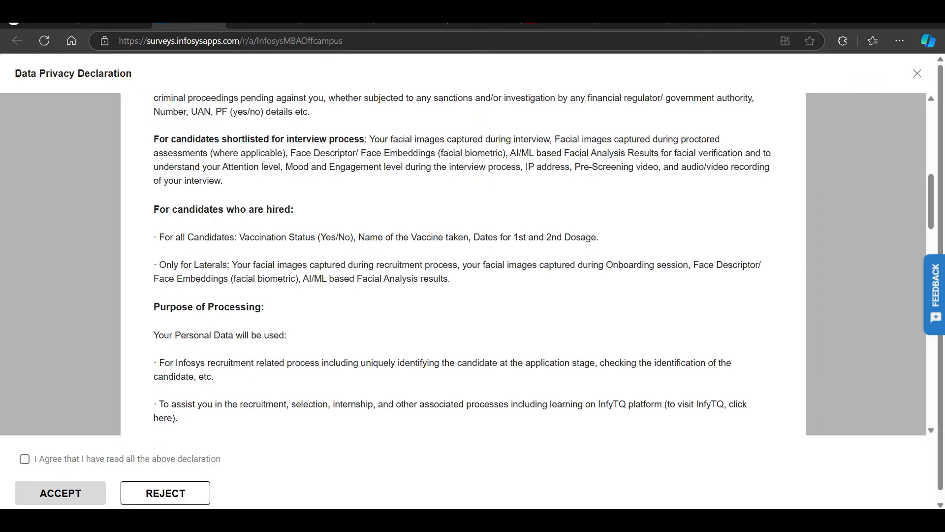
{"action": "scroll", "scroll_direction": "down", "scroll_amount": 3}
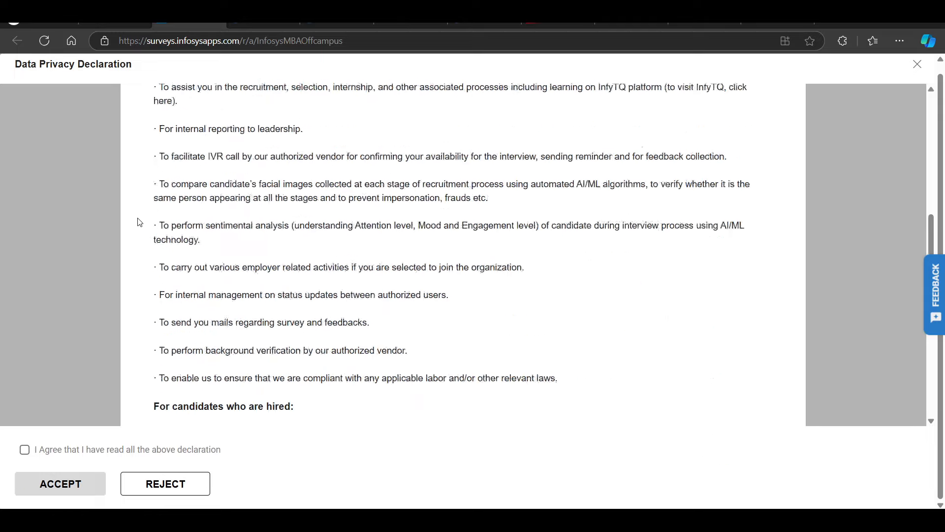
{"action": "scroll", "scroll_direction": "up", "scroll_amount": 3}
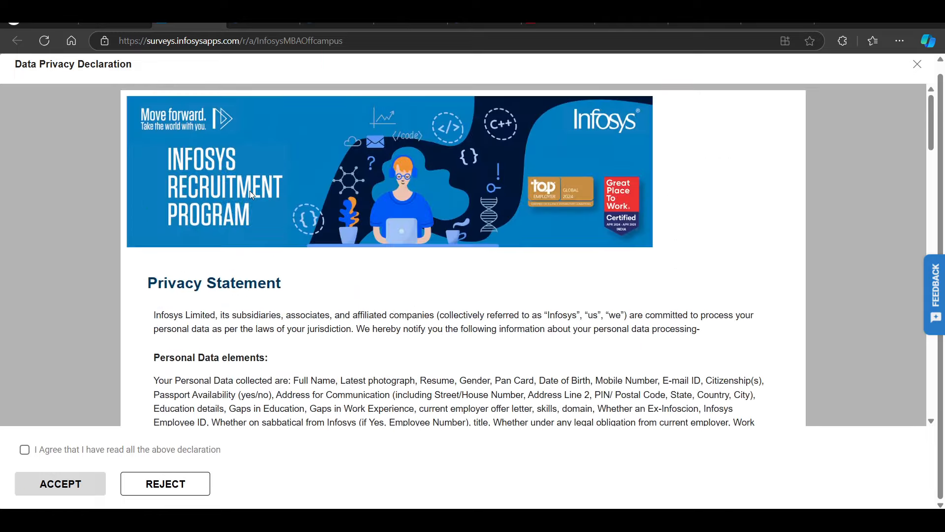
{"action": "scroll", "scroll_direction": "down", "scroll_amount": 3}
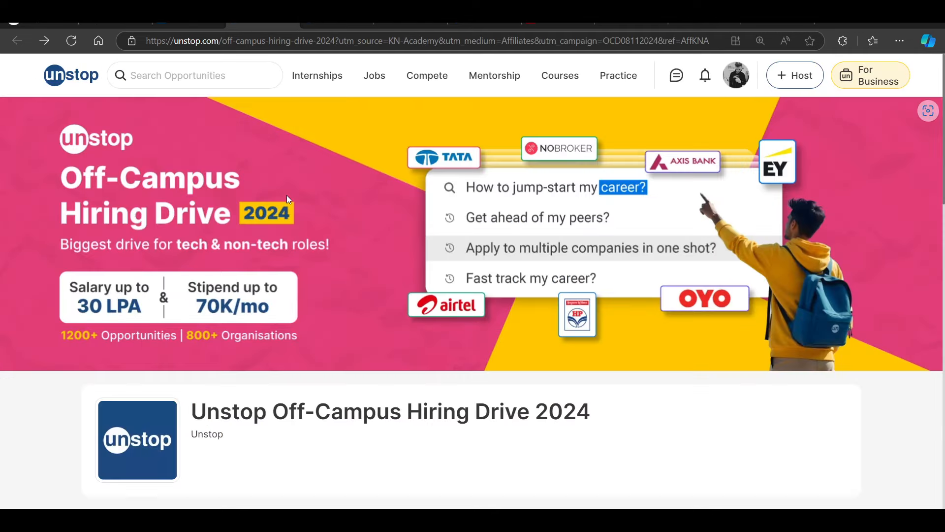
{"action": "scroll", "scroll_direction": "down", "scroll_amount": 3}
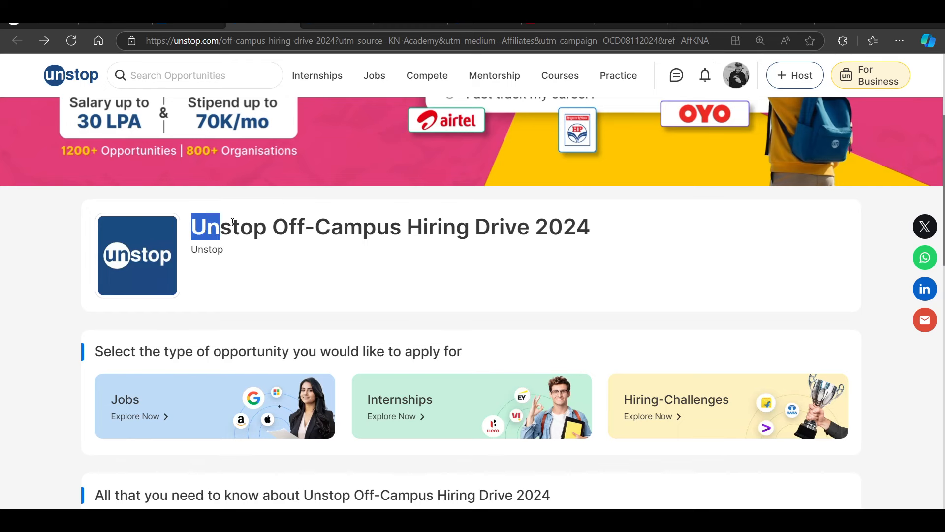
{"action": "scroll", "scroll_direction": "down", "scroll_amount": 3}
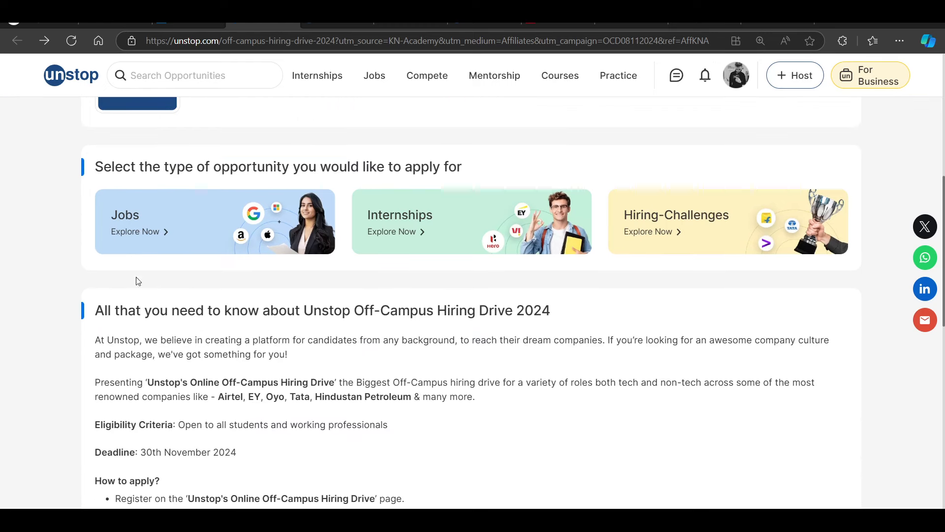
{"action": "mouse_move", "coordinate": [440, 239]}
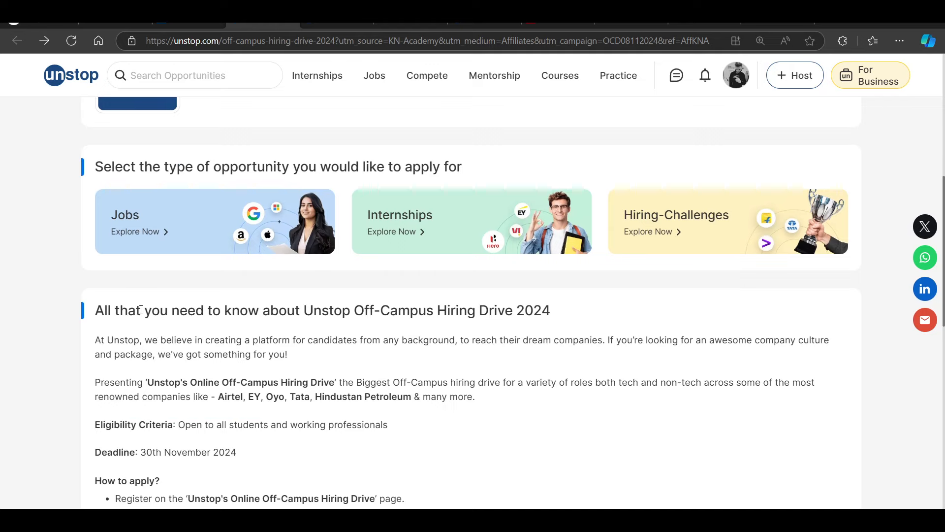
{"action": "scroll", "scroll_direction": "down", "scroll_amount": 3}
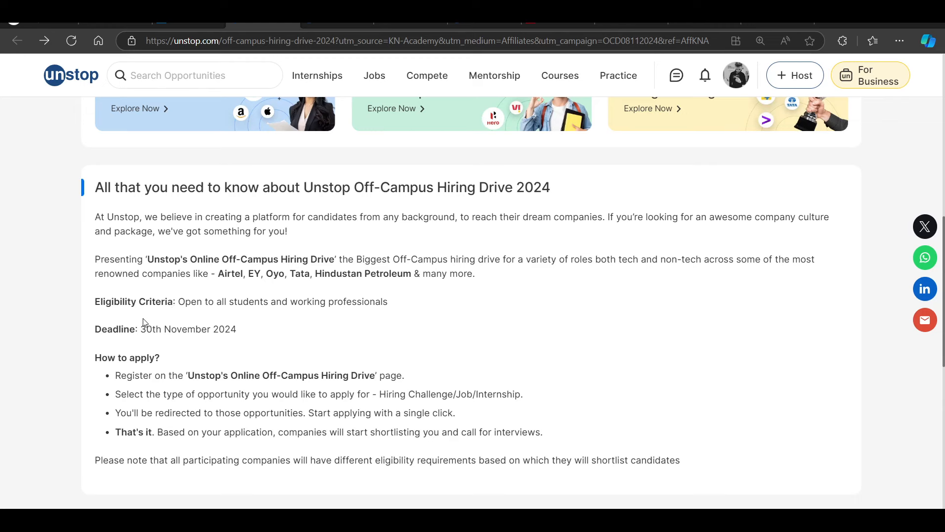
{"action": "mouse_move", "coordinate": [289, 365]}
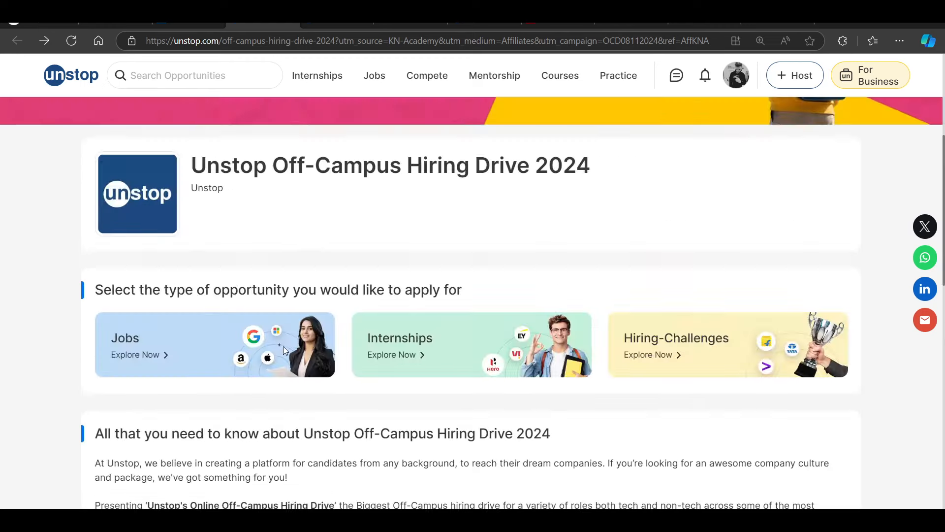
{"action": "scroll", "scroll_direction": "up", "scroll_amount": 3}
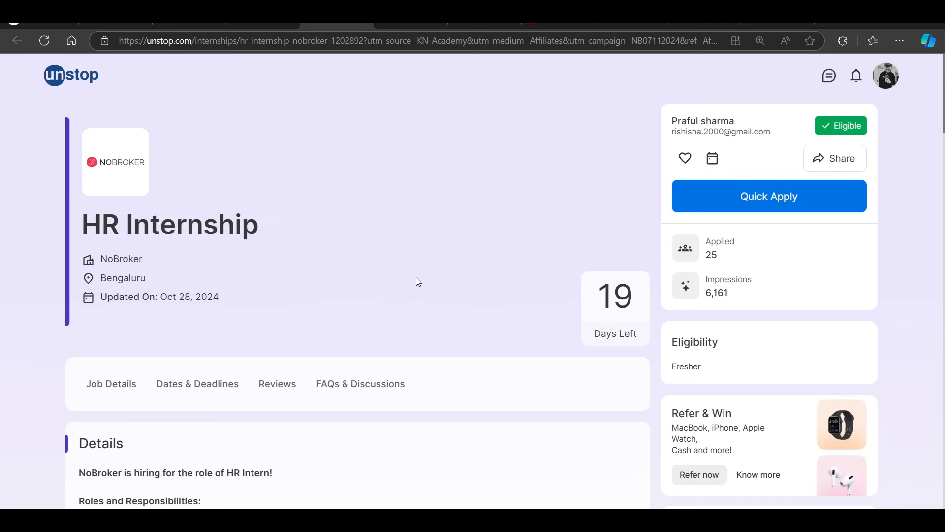
{"action": "scroll", "scroll_direction": "down", "scroll_amount": 3}
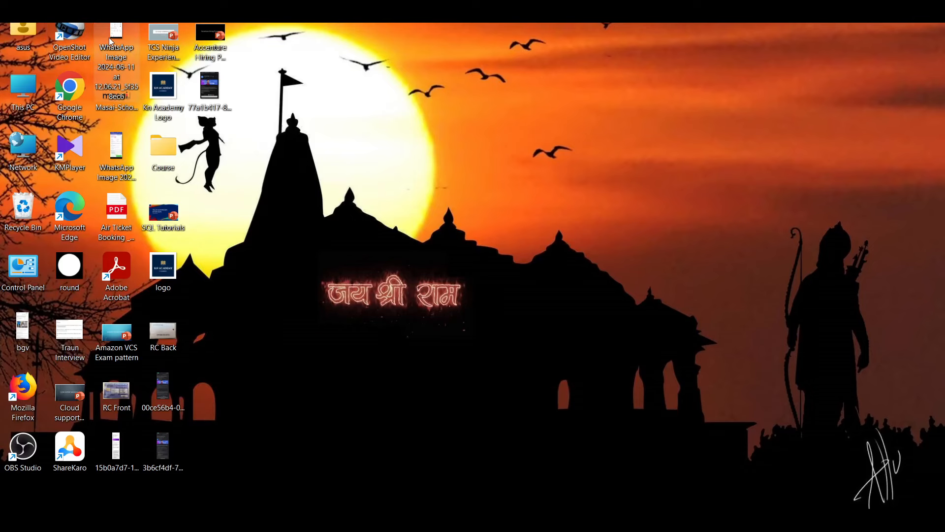
{"action": "double_click", "coordinate": [116, 36]}
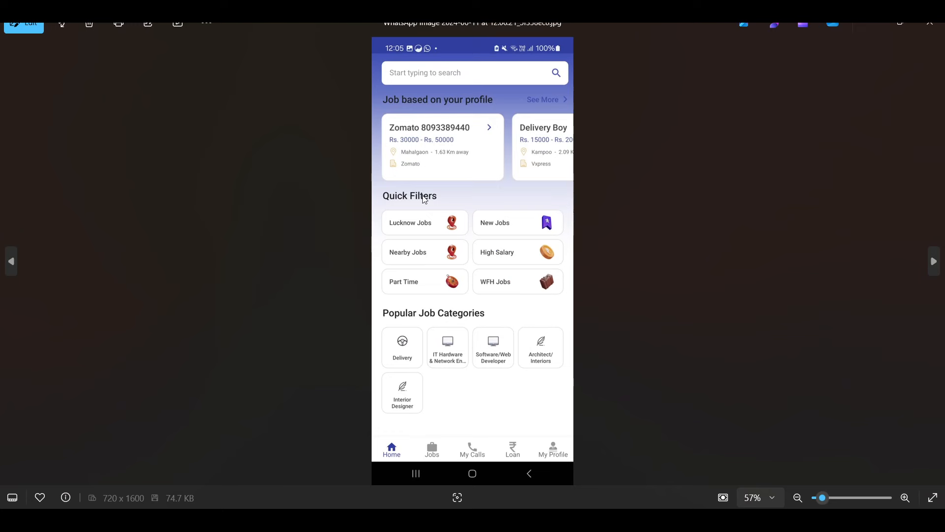
{"action": "mouse_move", "coordinate": [455, 274]}
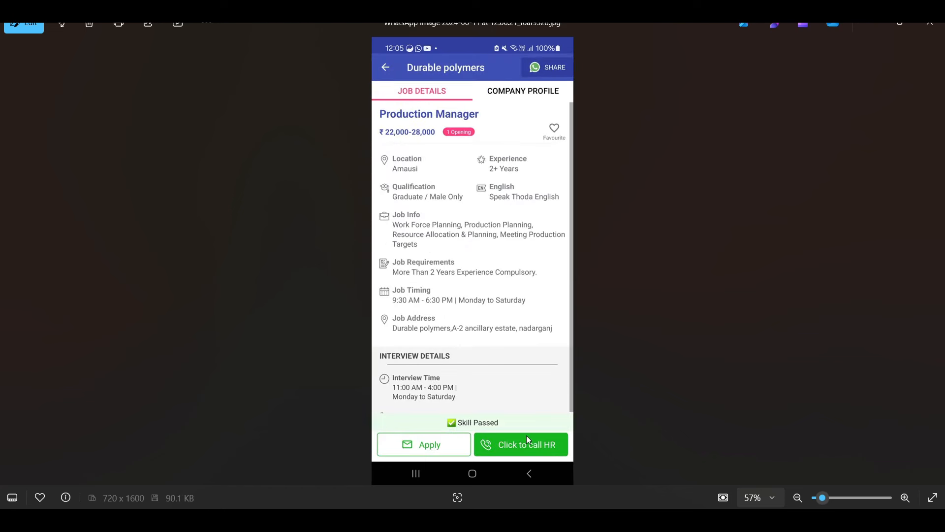
{"action": "mouse_move", "coordinate": [559, 435]}
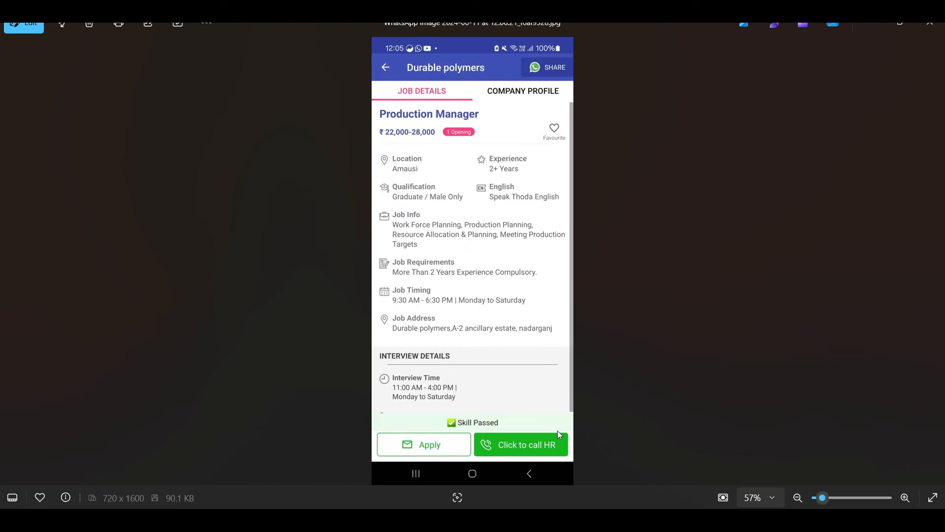
{"action": "mouse_move", "coordinate": [295, 218]}
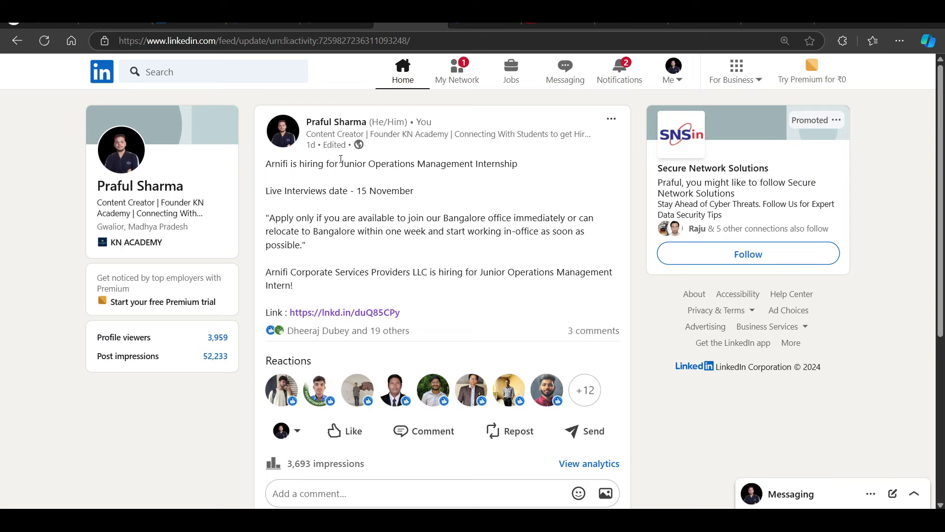
{"action": "left_click_drag", "start_coordinate": [341, 163], "coordinate": [517, 163]}
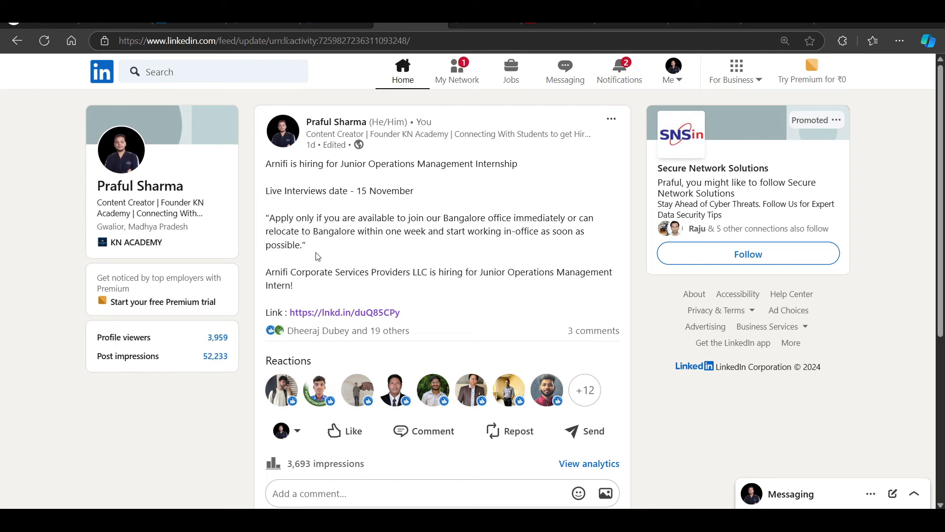
{"action": "mouse_move", "coordinate": [344, 312]}
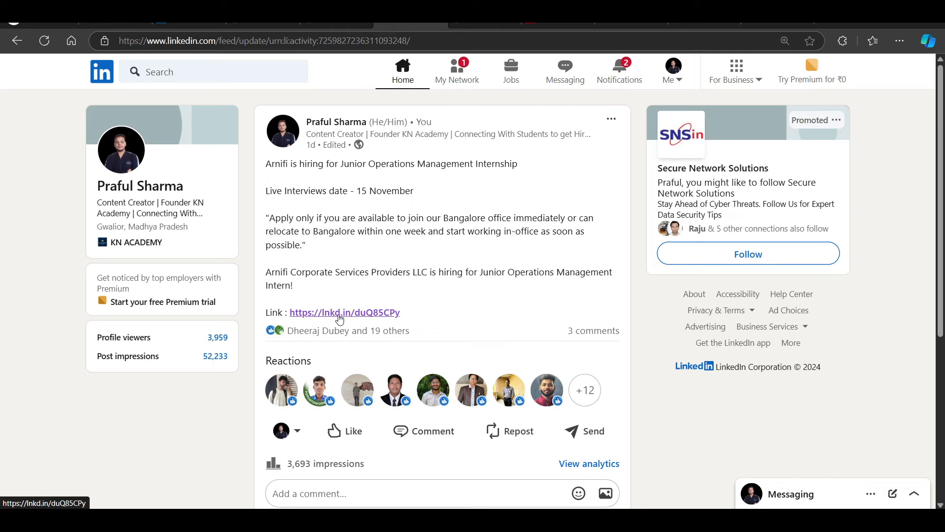
{"action": "left_click", "coordinate": [344, 312]}
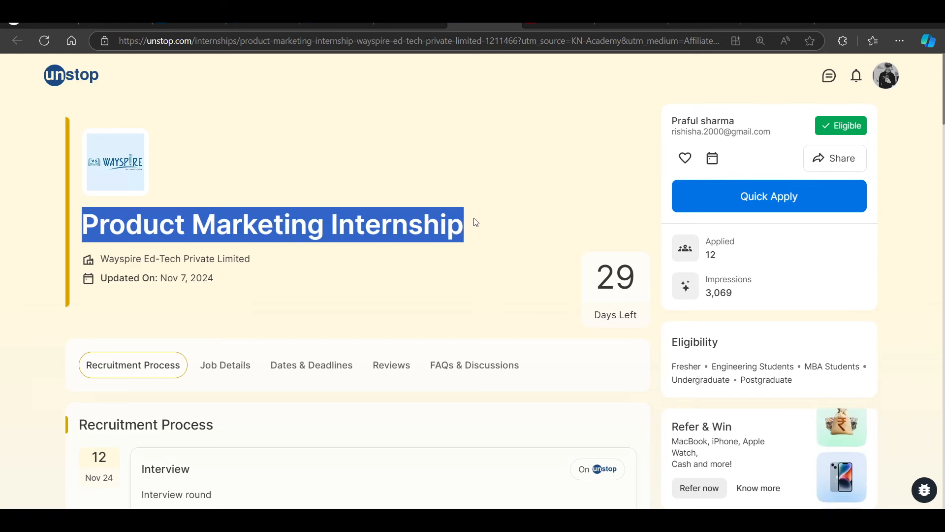
Review the Wayspire internship's Dates & Deadlines, then start Quick Apply to open the registration form
{"action": "scroll", "scroll_direction": "down", "scroll_amount": 3}
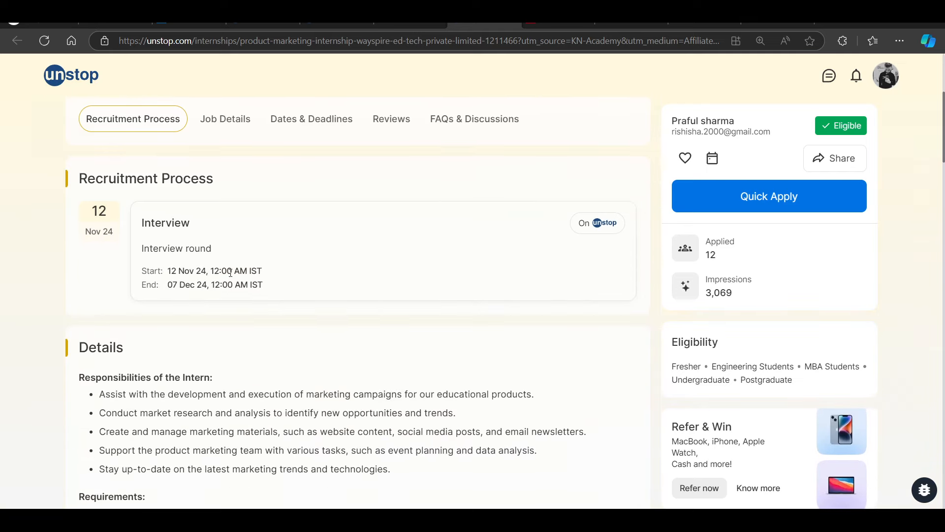
{"action": "double_click", "coordinate": [166, 223]}
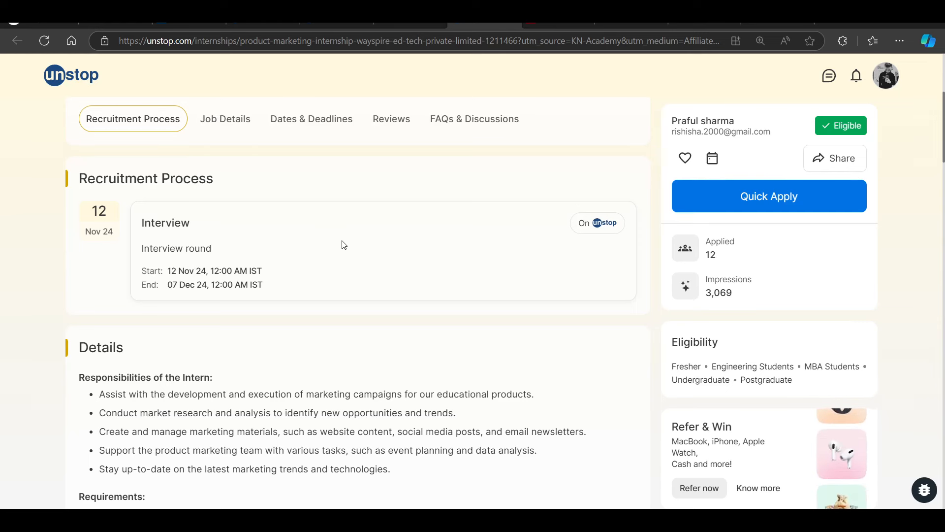
{"action": "scroll", "scroll_direction": "down", "scroll_amount": 3}
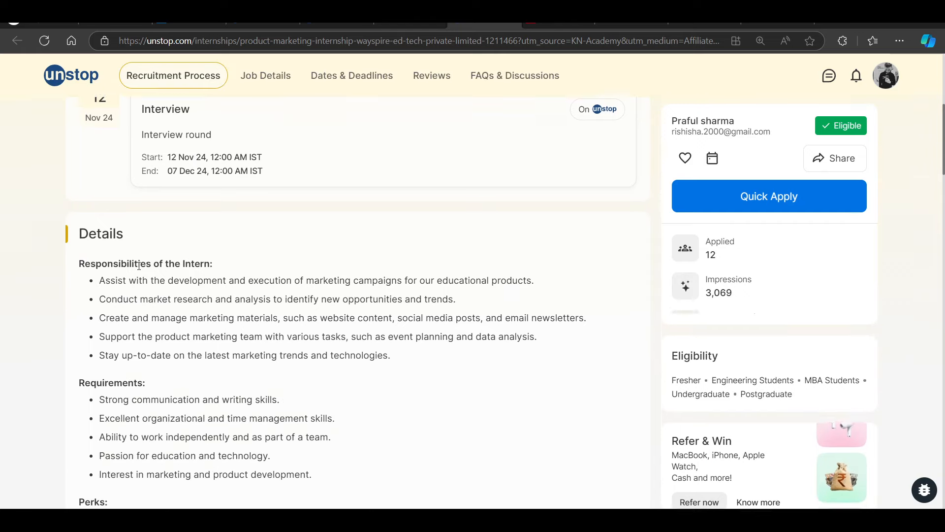
{"action": "left_click", "coordinate": [352, 76]}
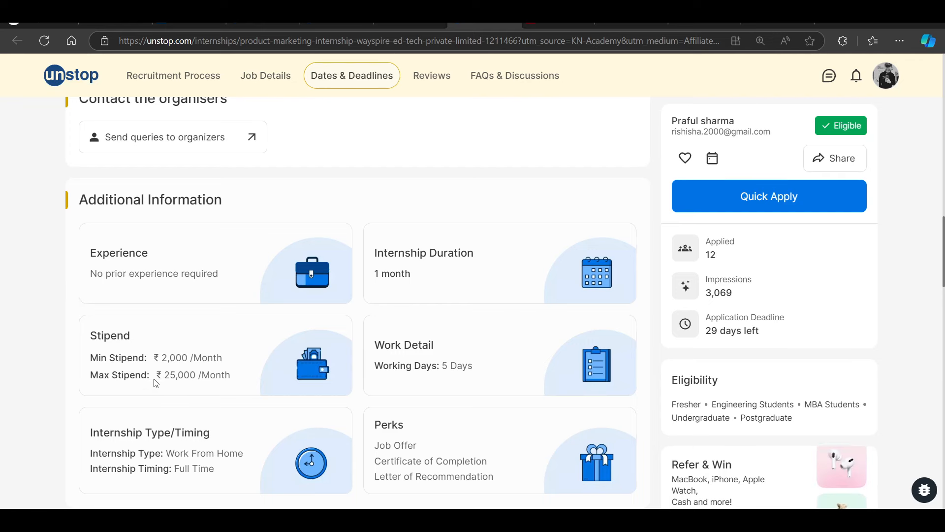
{"action": "left_click", "coordinate": [265, 75]}
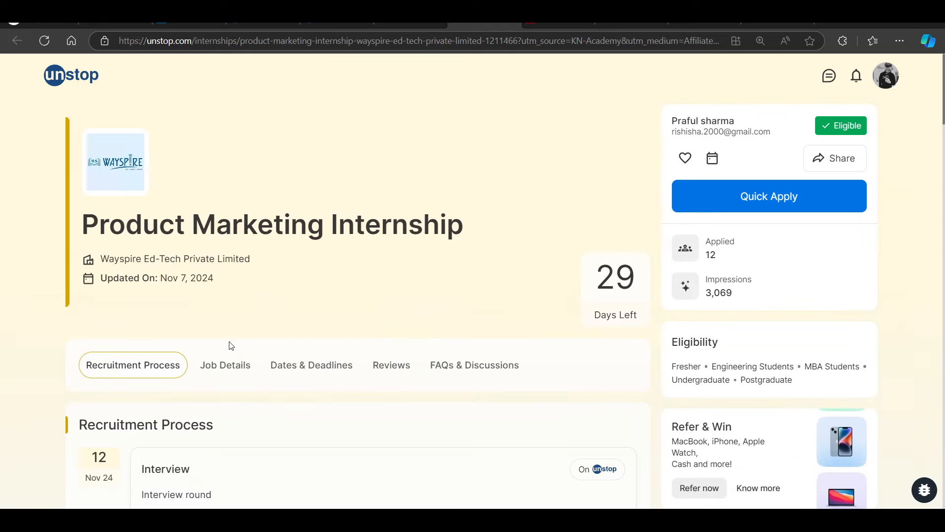
{"action": "left_click", "coordinate": [769, 196]}
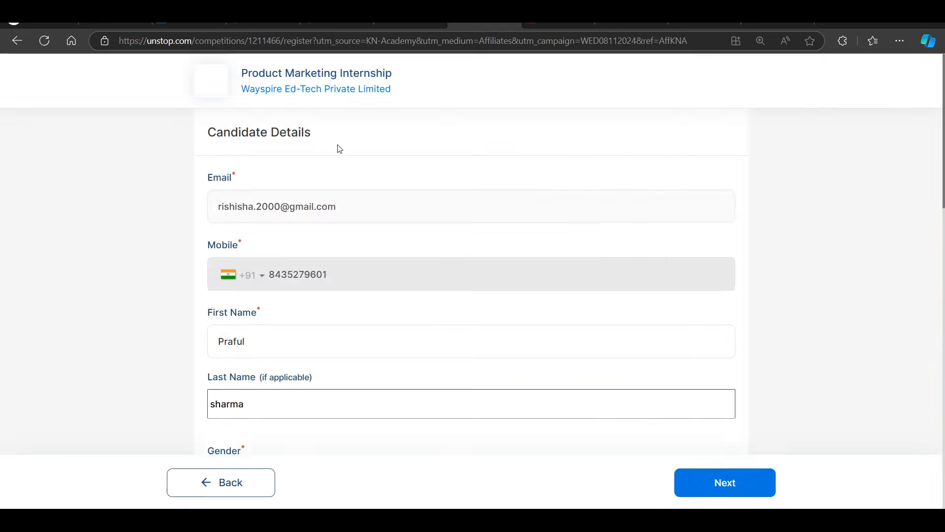
{"action": "scroll", "scroll_direction": "down", "scroll_amount": 3}
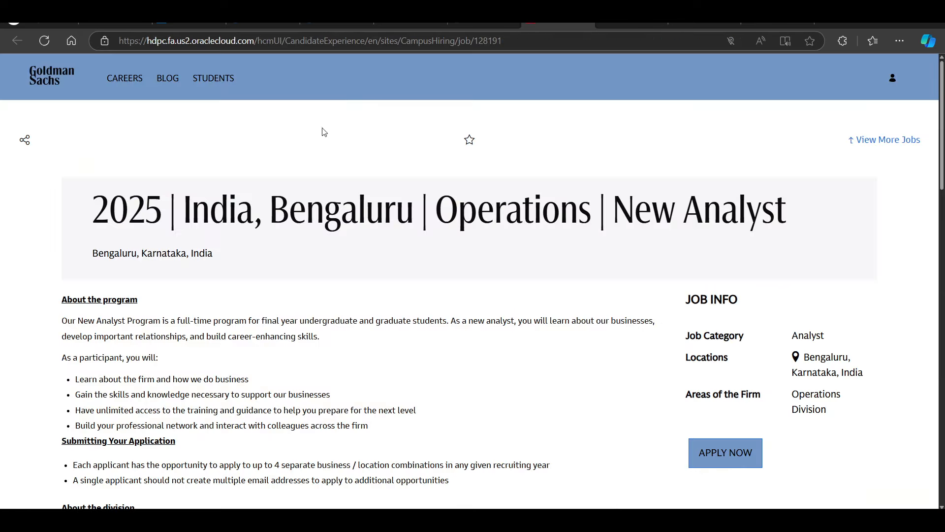
{"action": "mouse_move", "coordinate": [89, 199]}
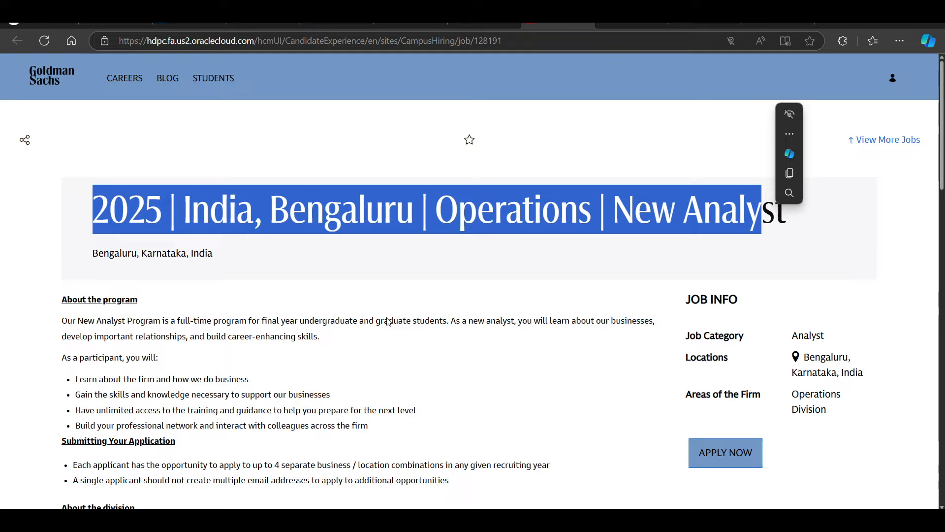
{"action": "scroll", "scroll_direction": "down", "scroll_amount": 3}
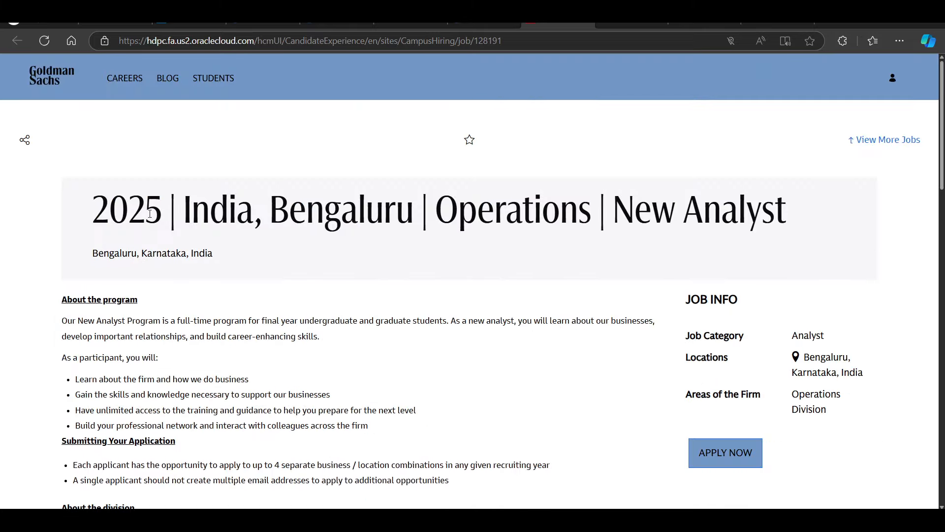
{"action": "scroll", "scroll_direction": "down", "scroll_amount": 3}
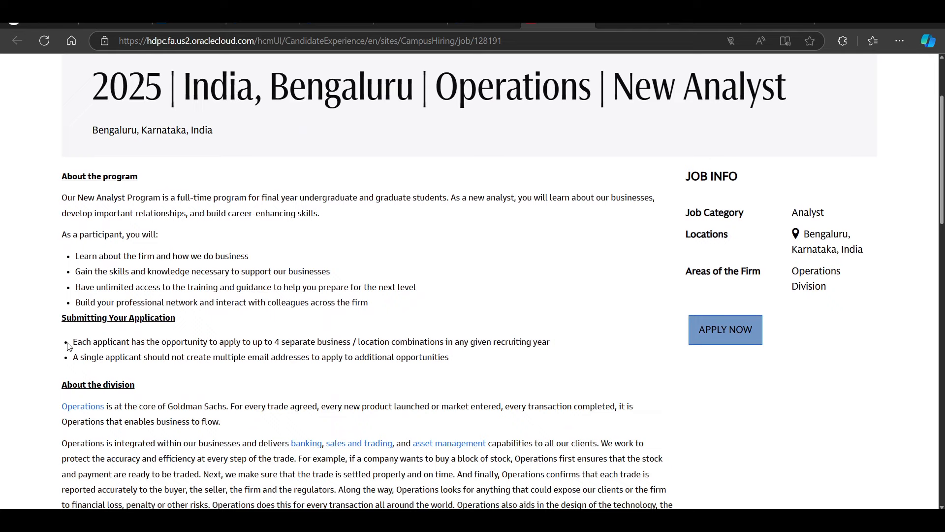
{"action": "left_click_drag", "start_coordinate": [72, 342], "coordinate": [281, 342]}
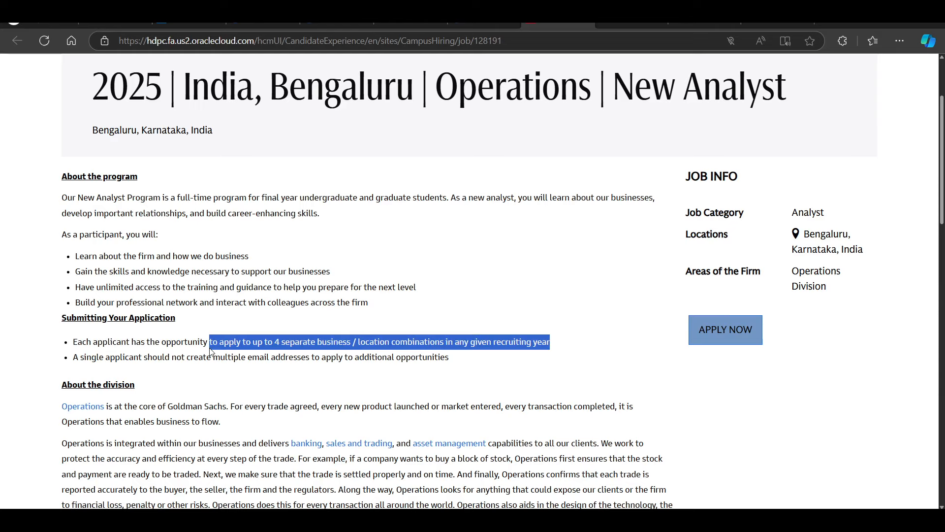
{"action": "left_click", "coordinate": [468, 384]}
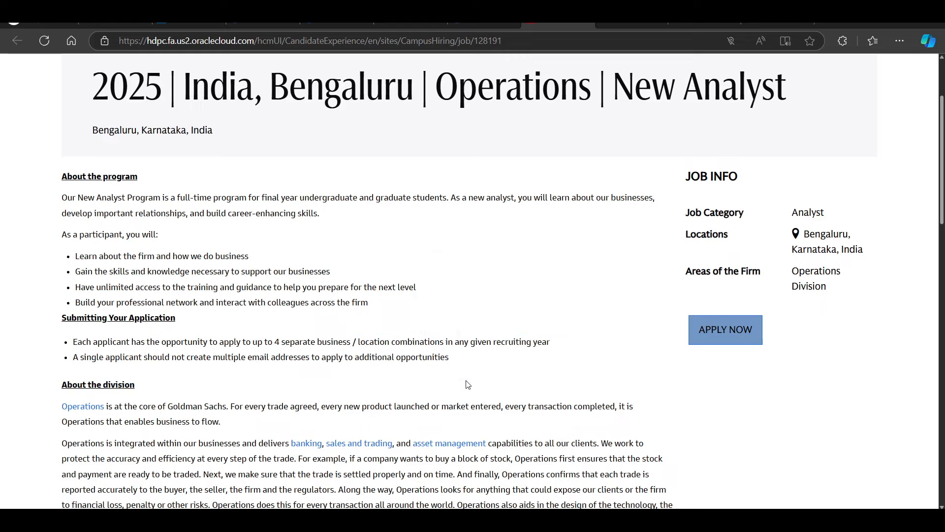
{"action": "scroll", "scroll_direction": "up", "scroll_amount": 3}
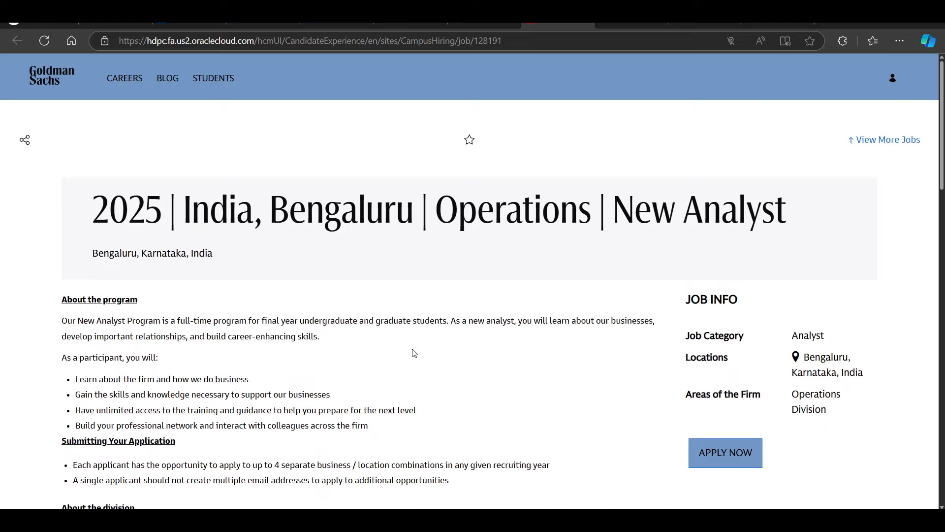
{"action": "triple_click", "coordinate": [440, 209]}
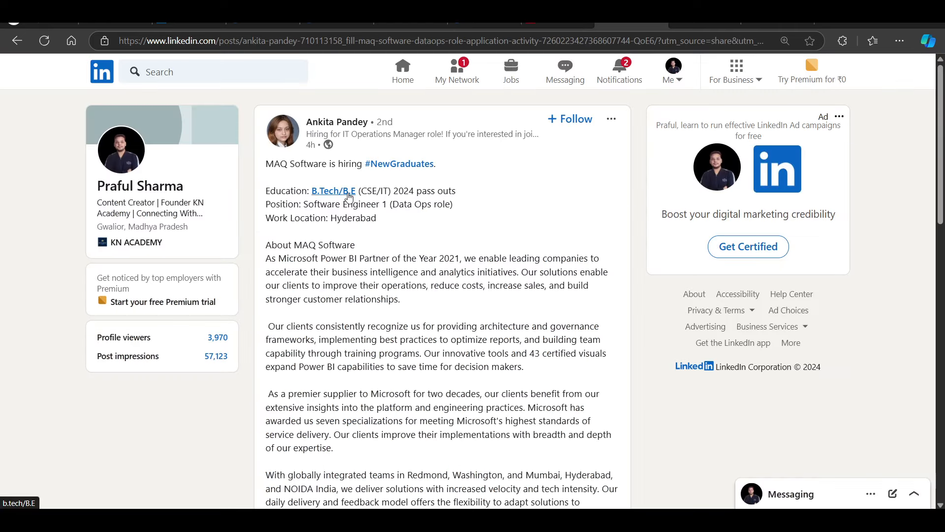
{"action": "mouse_move", "coordinate": [335, 198]}
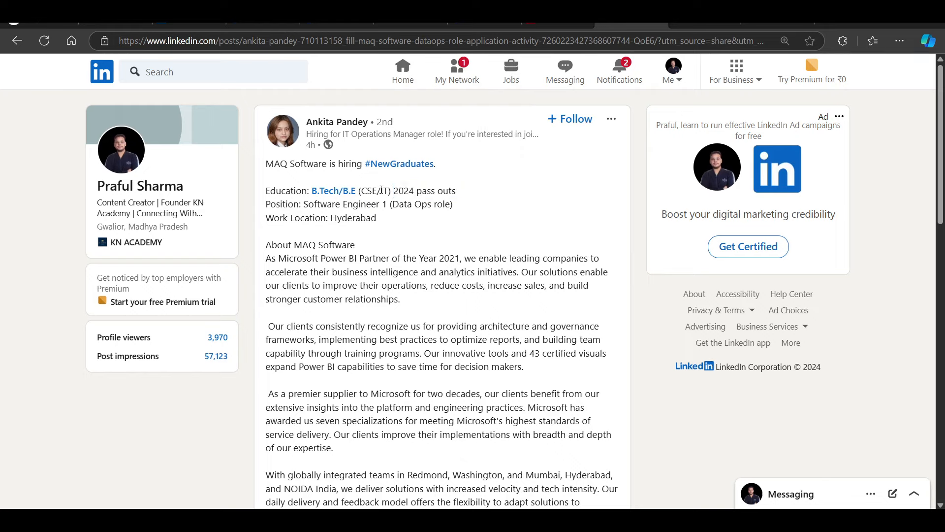
{"action": "mouse_move", "coordinate": [469, 218]}
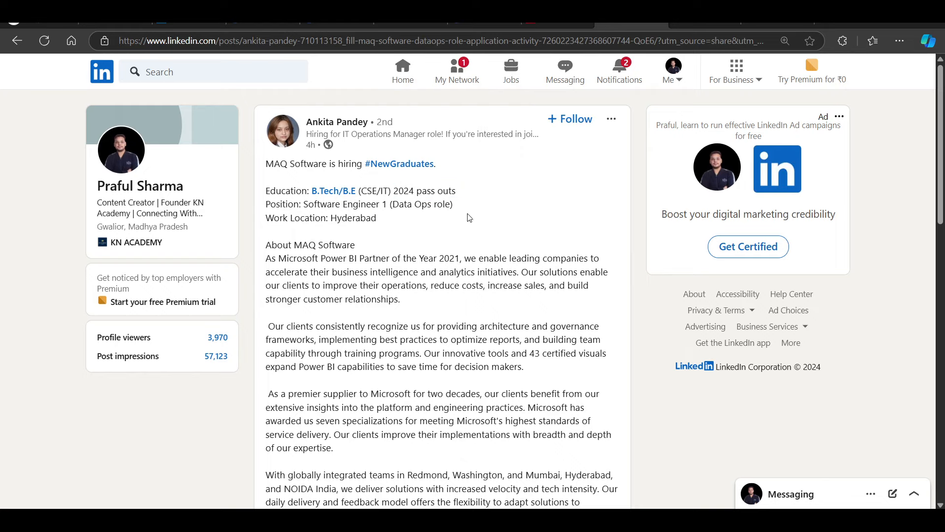
{"action": "scroll", "scroll_direction": "down", "scroll_amount": 3}
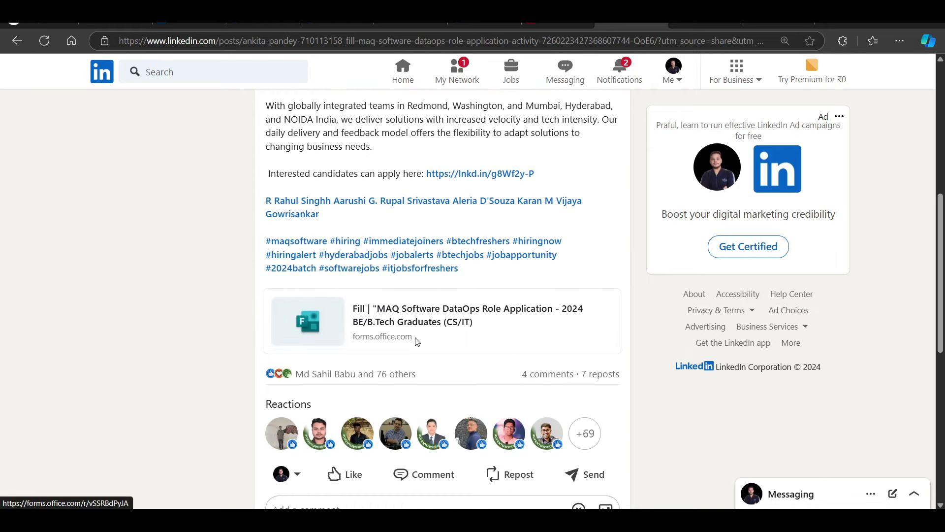
{"action": "mouse_move", "coordinate": [439, 324]}
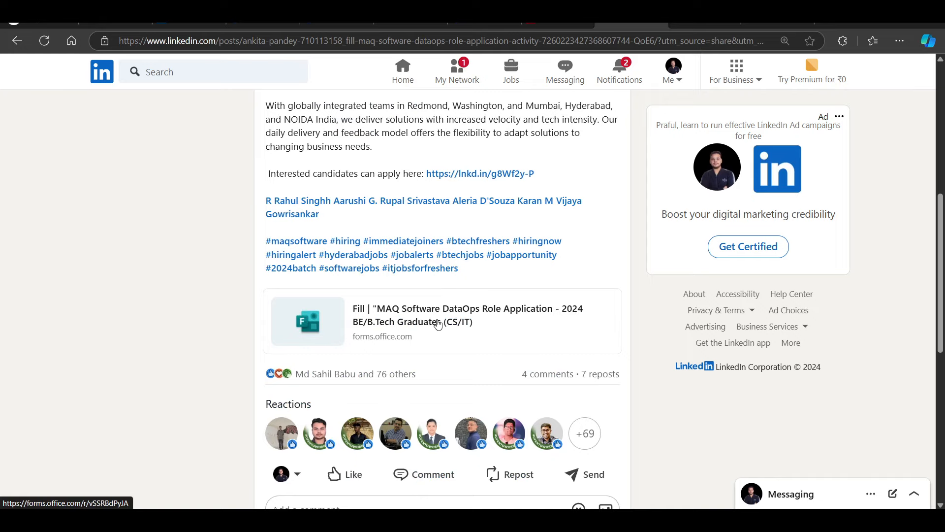
{"action": "scroll", "scroll_direction": "up", "scroll_amount": 3}
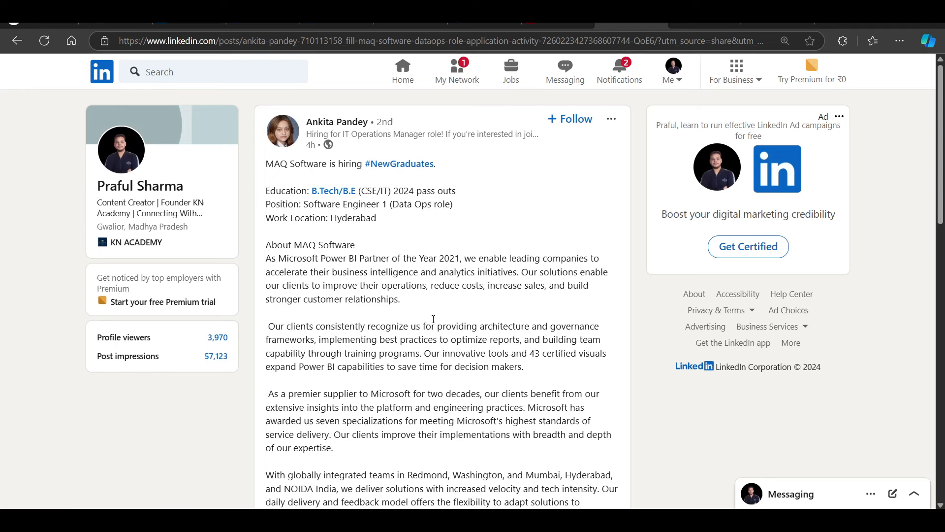
{"action": "mouse_move", "coordinate": [501, 209]}
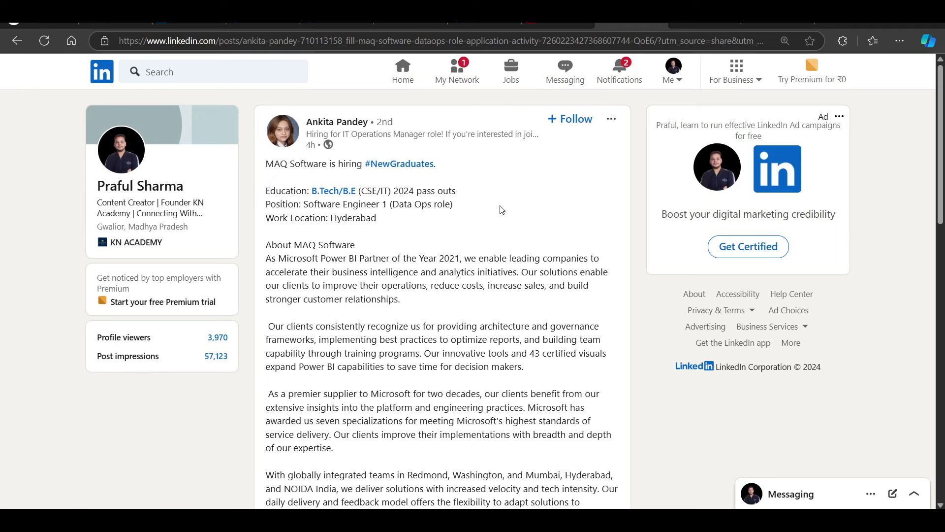
{"action": "mouse_move", "coordinate": [581, 164]}
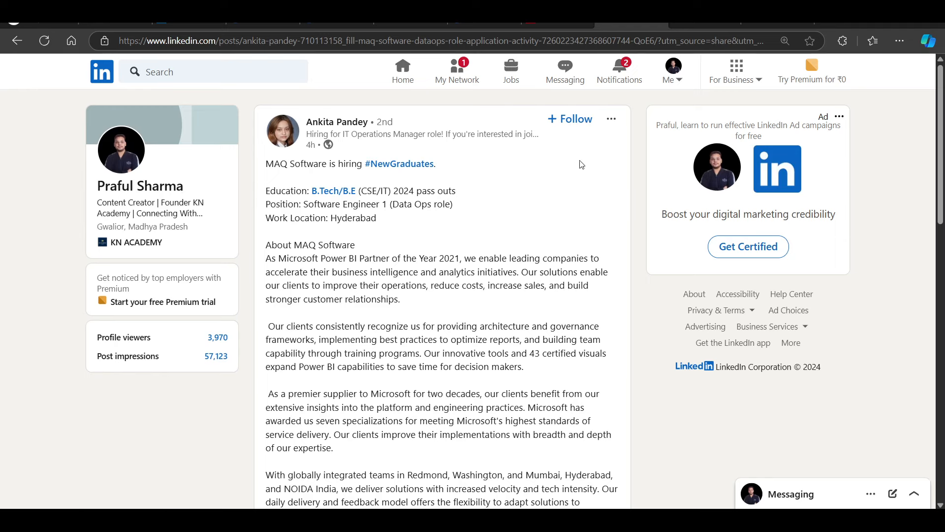